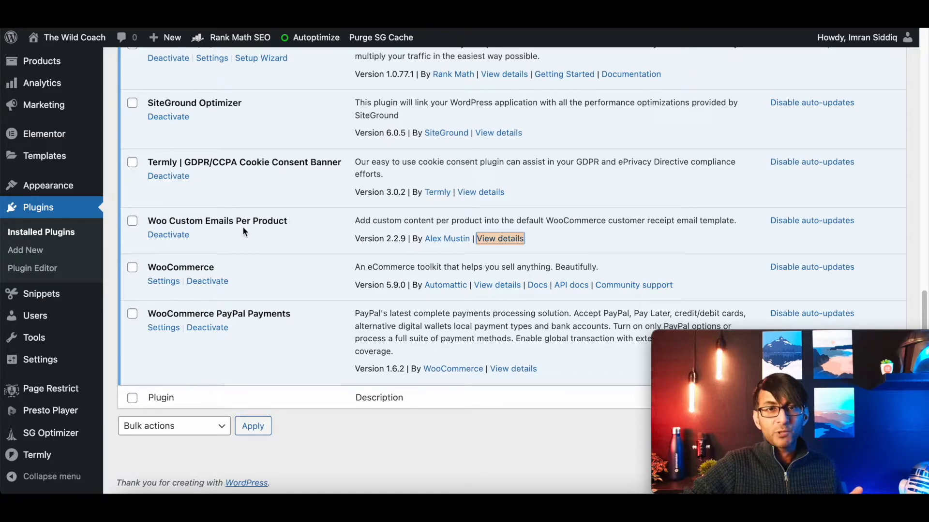
{"action": "mouse_move", "coordinate": [47, 185]}
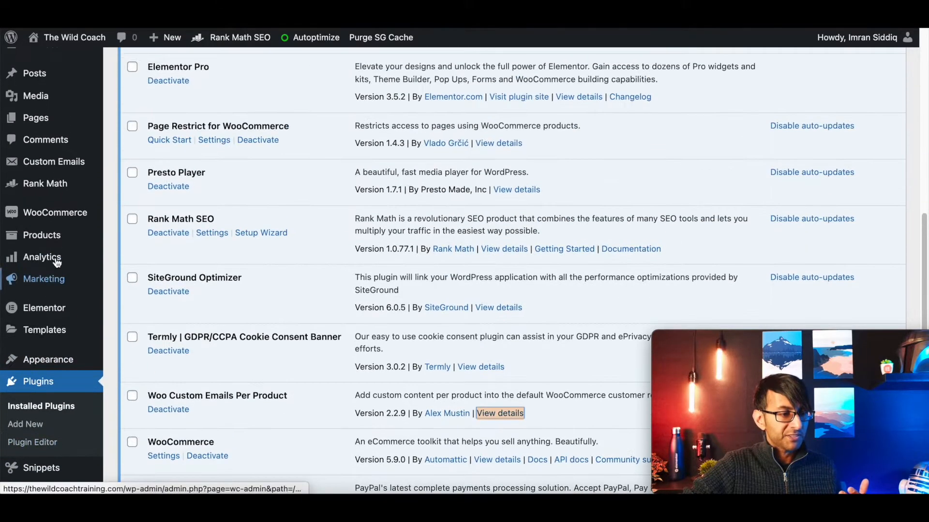
{"action": "mouse_move", "coordinate": [53, 161]}
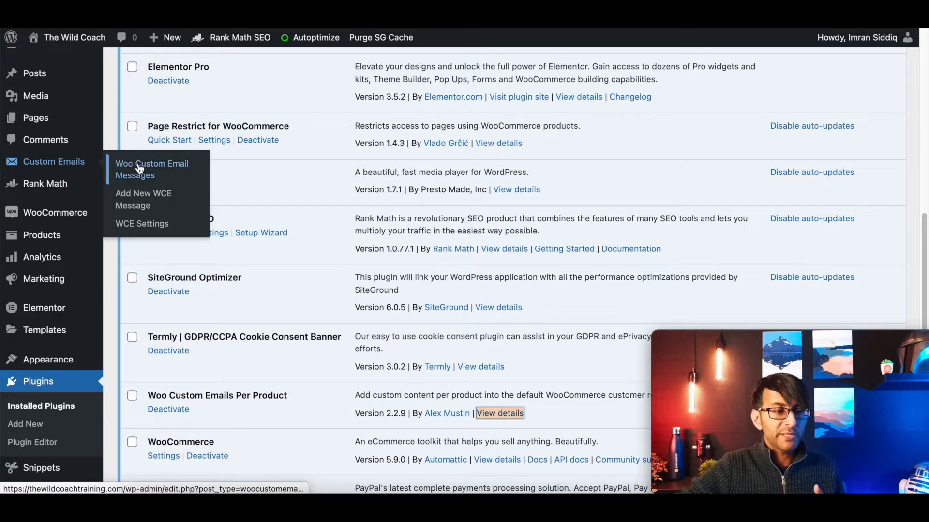
Review the Woo Custom Email Messages list and WooCommerce's Emails settings, then return to the messages list.
{"action": "left_click", "coordinate": [151, 169]}
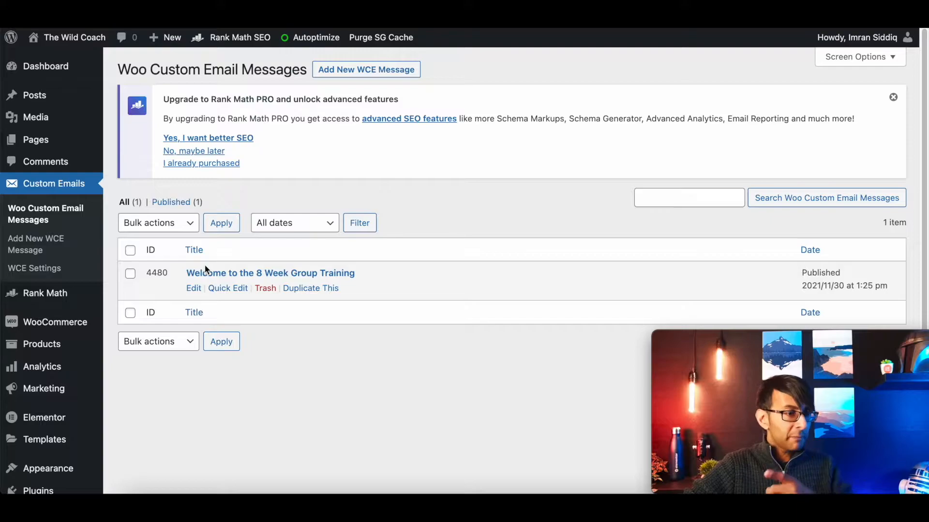
{"action": "mouse_move", "coordinate": [54, 321]}
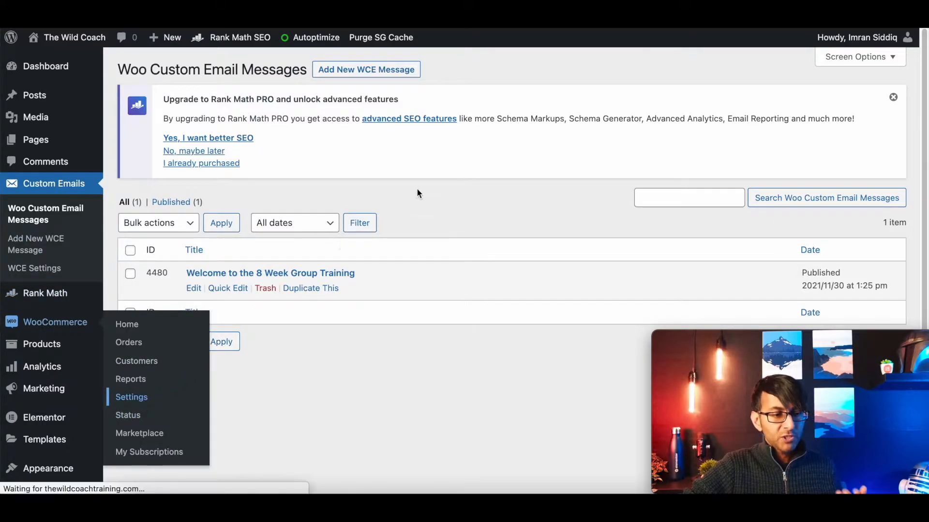
{"action": "left_click", "coordinate": [132, 396]}
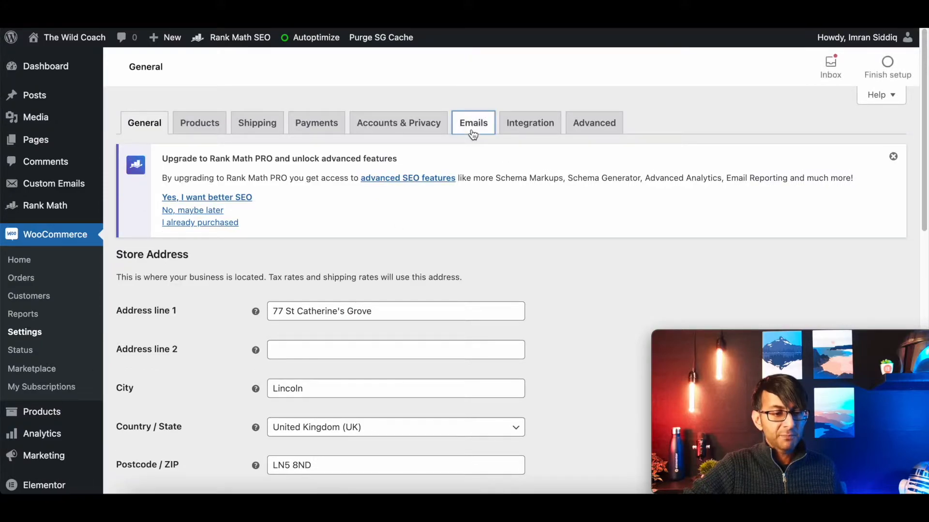
{"action": "left_click", "coordinate": [473, 123]}
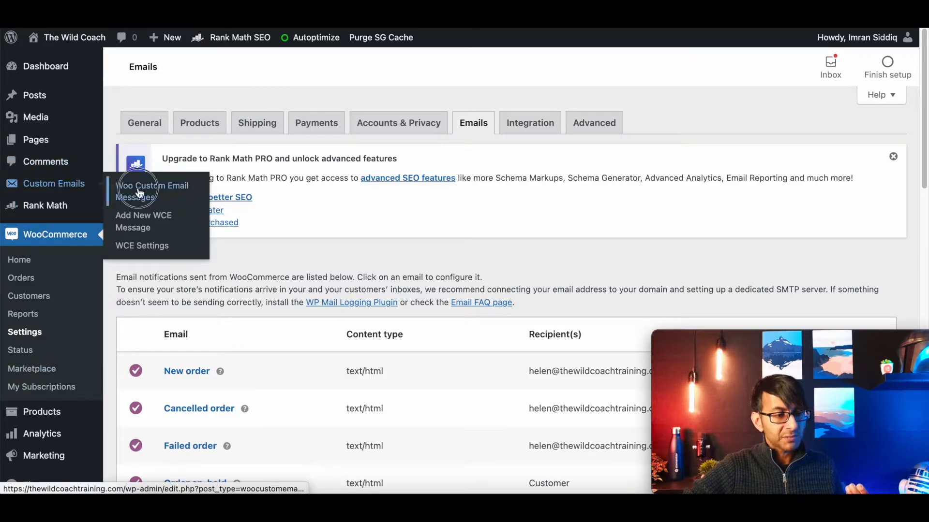
{"action": "left_click", "coordinate": [152, 191]}
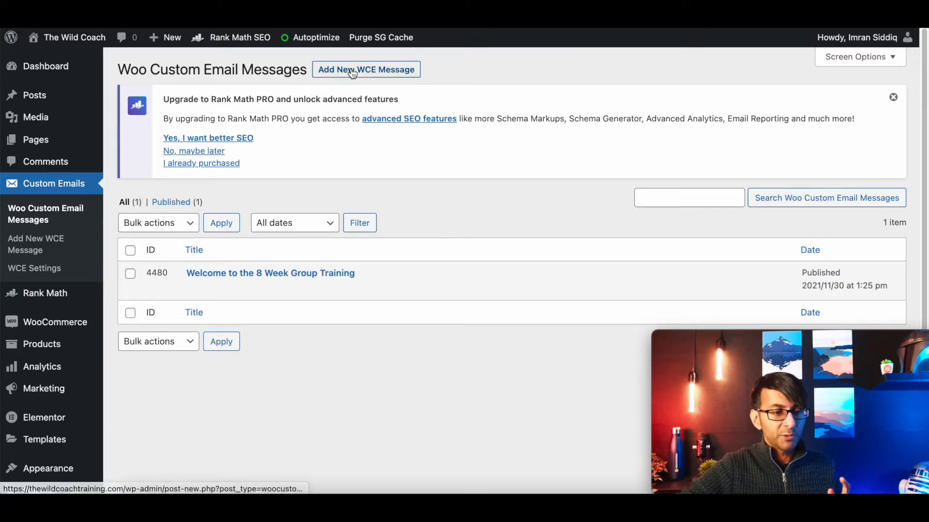
Publish a new WCE message titled 'Fake Message' with placeholder body text 'dfddg'.
{"action": "left_click", "coordinate": [366, 69]}
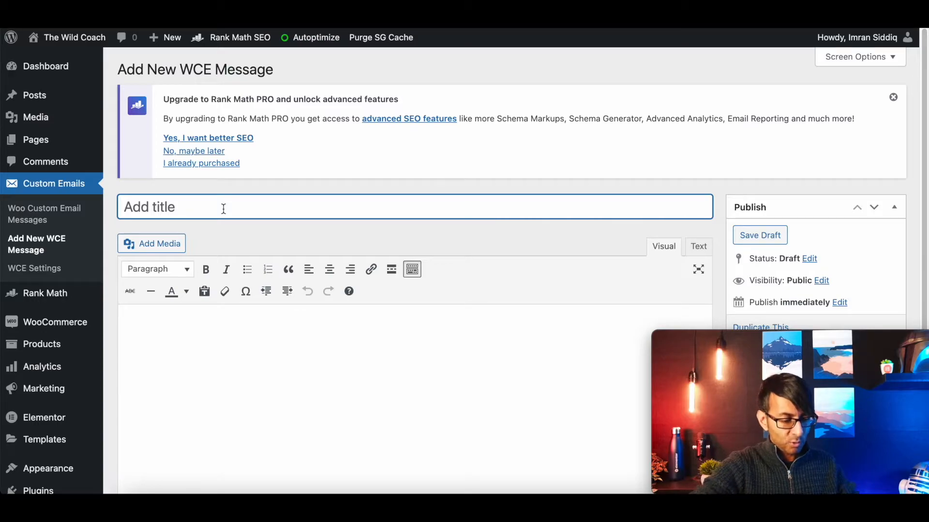
{"action": "type", "text": "Fake Message"}
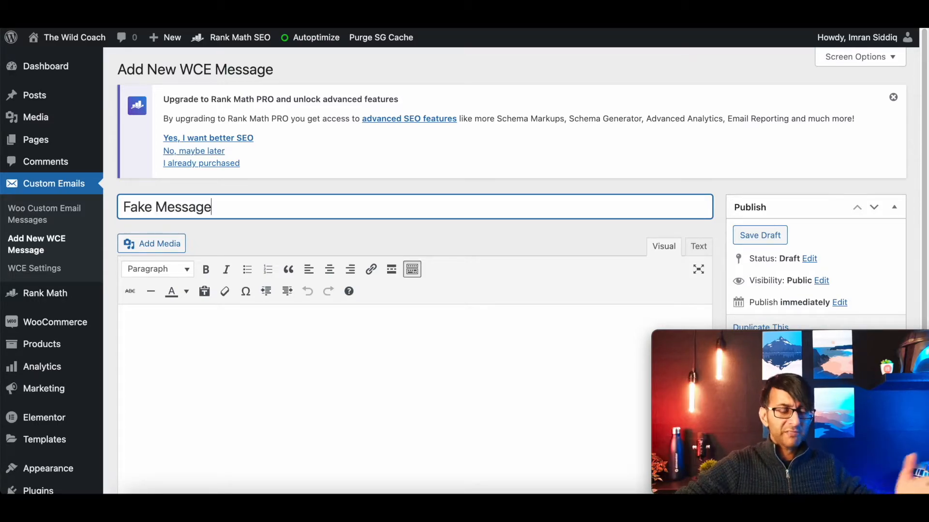
{"action": "type", "text": "dfddg"}
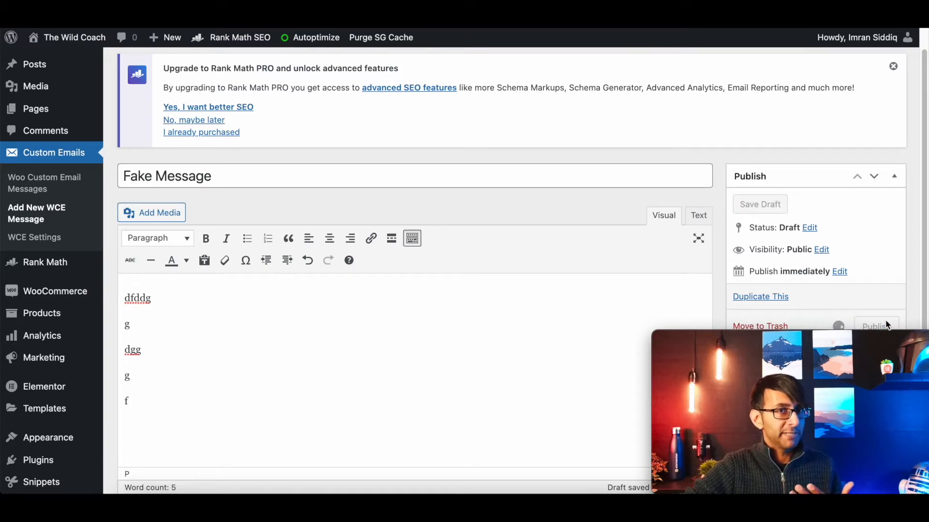
{"action": "left_click", "coordinate": [875, 326]}
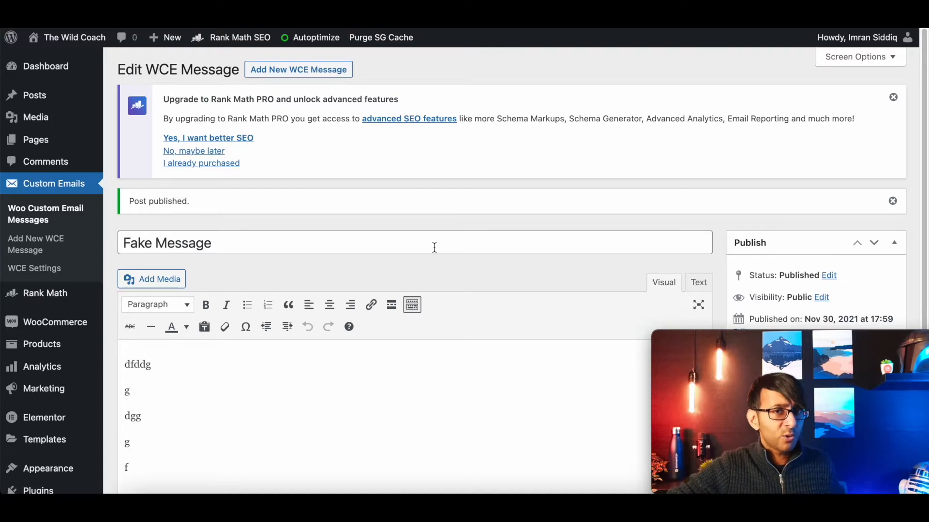
{"action": "mouse_move", "coordinate": [51, 196]}
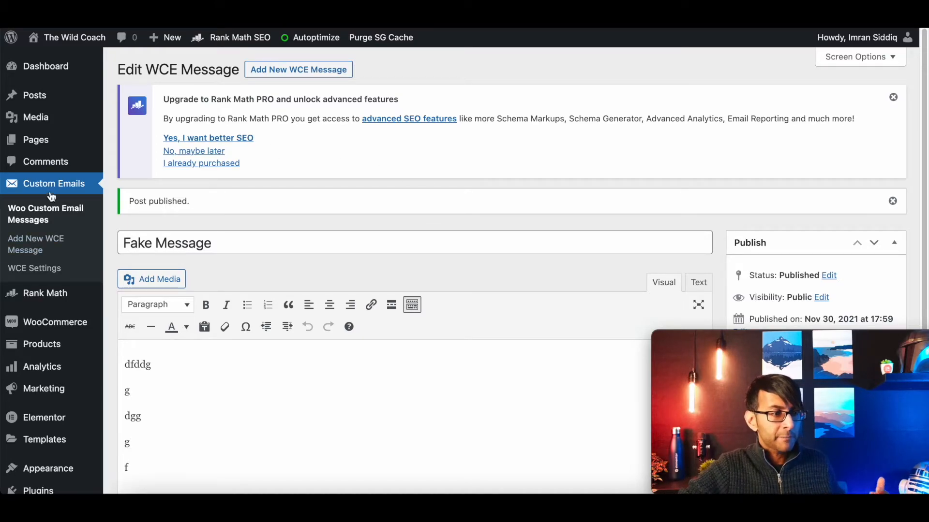
{"action": "mouse_move", "coordinate": [42, 344]}
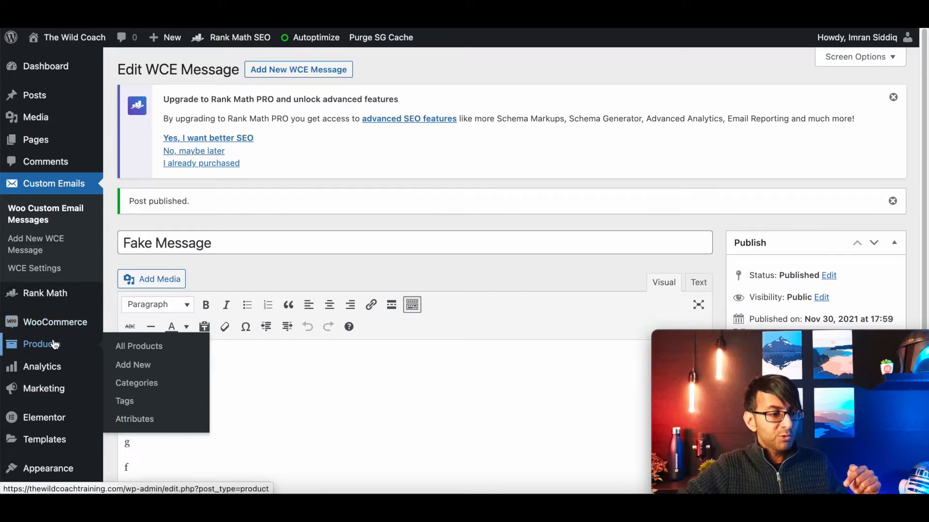
Edit the 'How to Manage Emotional Eating' product and bring its Product data section into view.
{"action": "left_click", "coordinate": [139, 346]}
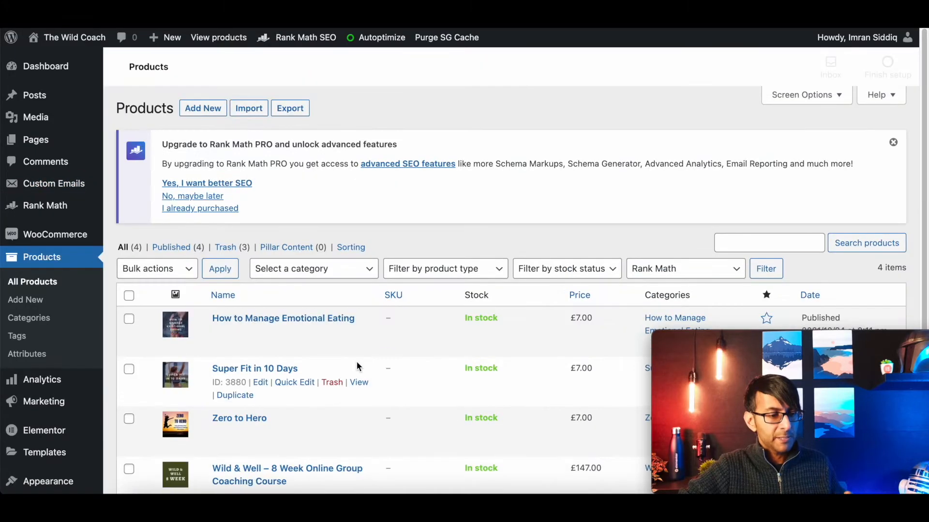
{"action": "scroll", "scroll_direction": "down", "scroll_amount": 3}
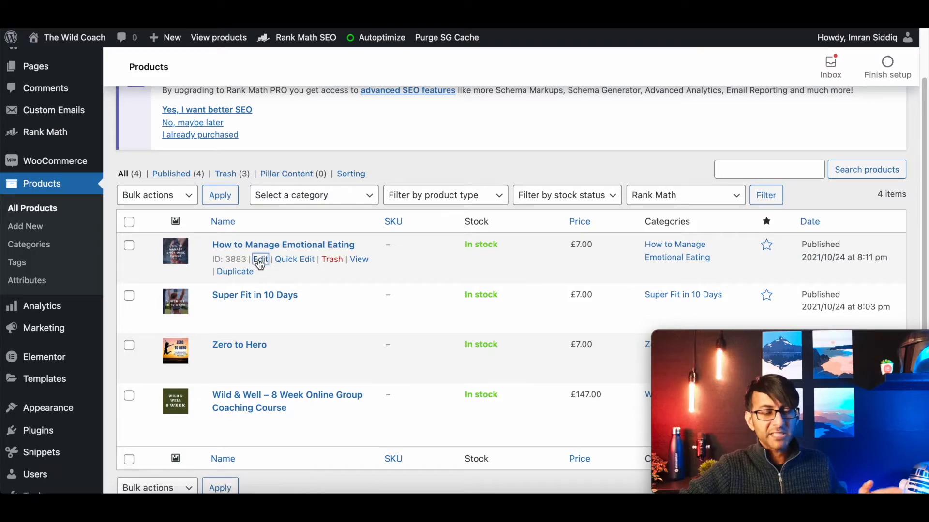
{"action": "left_click", "coordinate": [260, 259]}
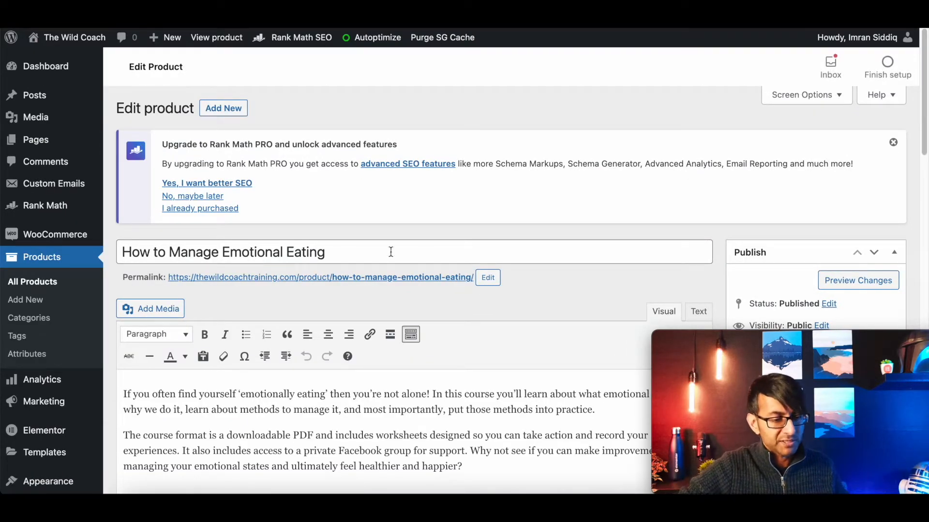
{"action": "scroll", "scroll_direction": "down", "scroll_amount": 3}
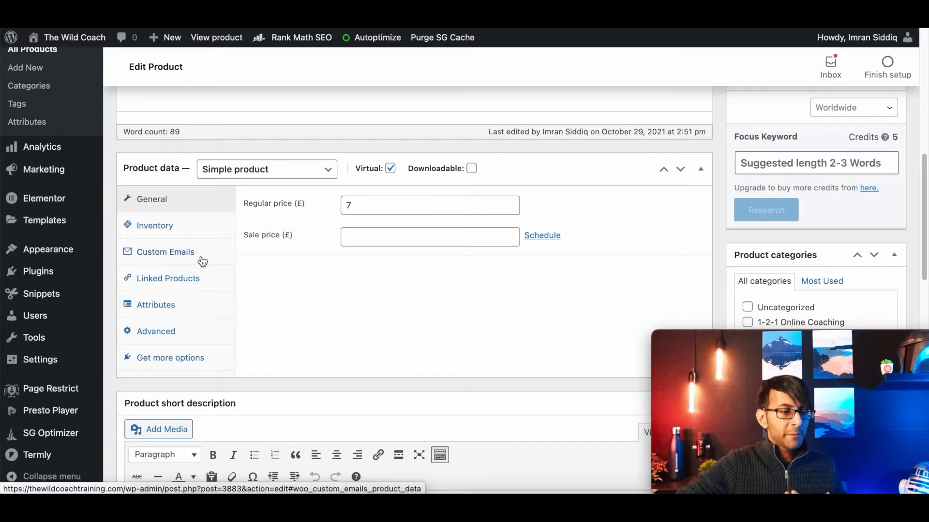
In the product's Custom Emails settings, assign '4484 - Fake Message' to the Completed order status.
{"action": "left_click", "coordinate": [165, 251]}
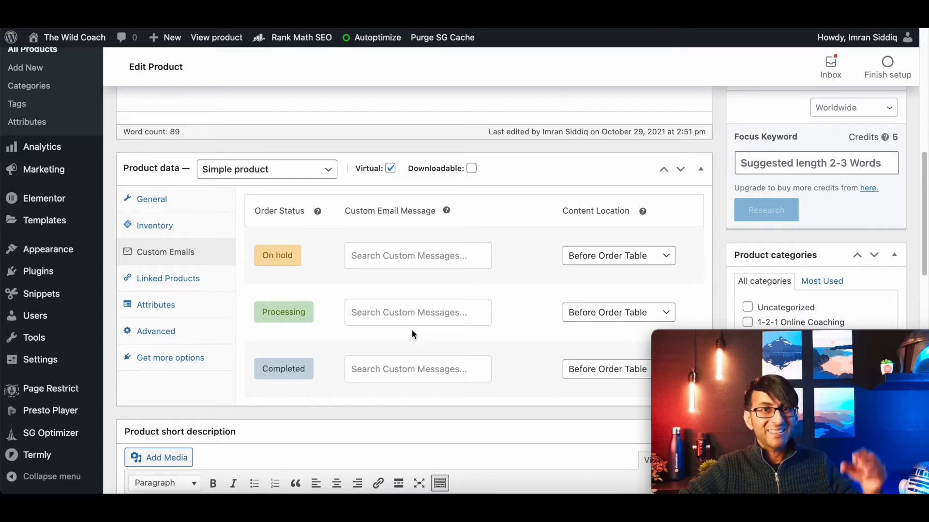
{"action": "left_click", "coordinate": [417, 369]}
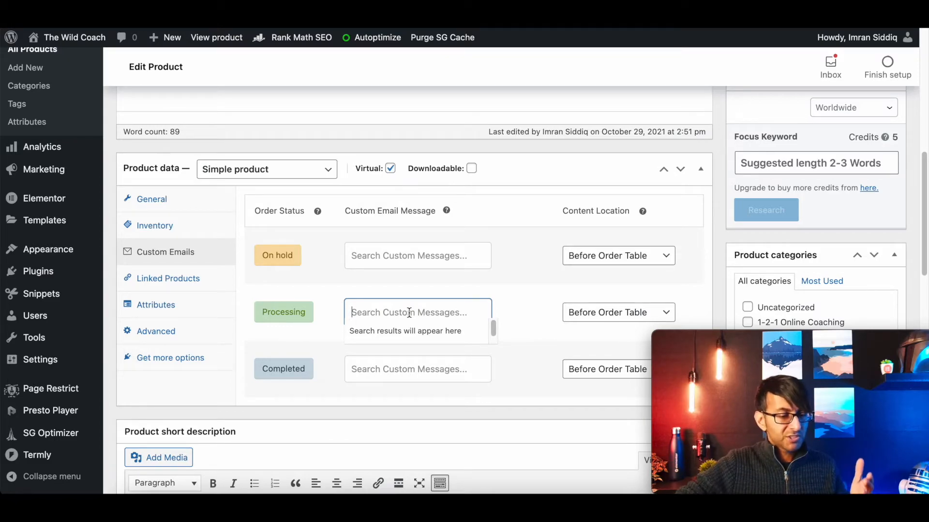
{"action": "left_click", "coordinate": [418, 368]}
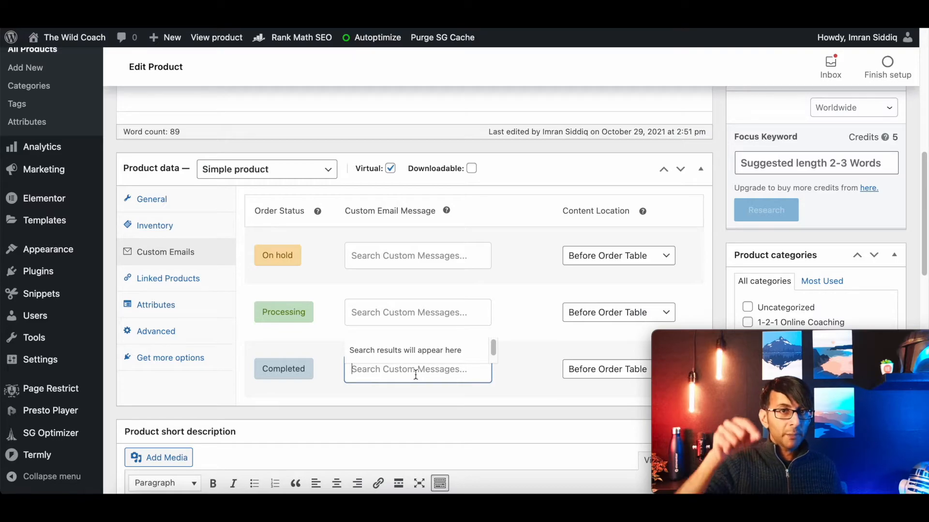
{"action": "type", "text": "fake"}
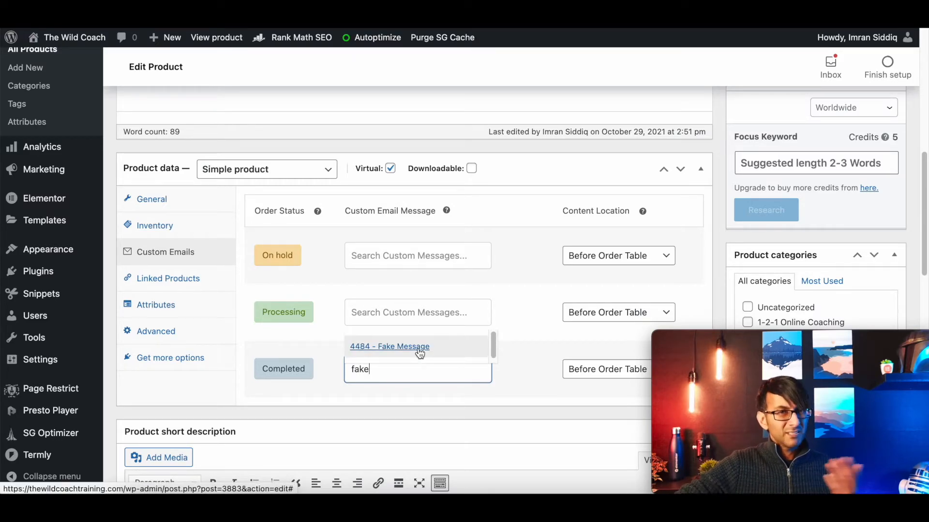
{"action": "left_click", "coordinate": [389, 346]}
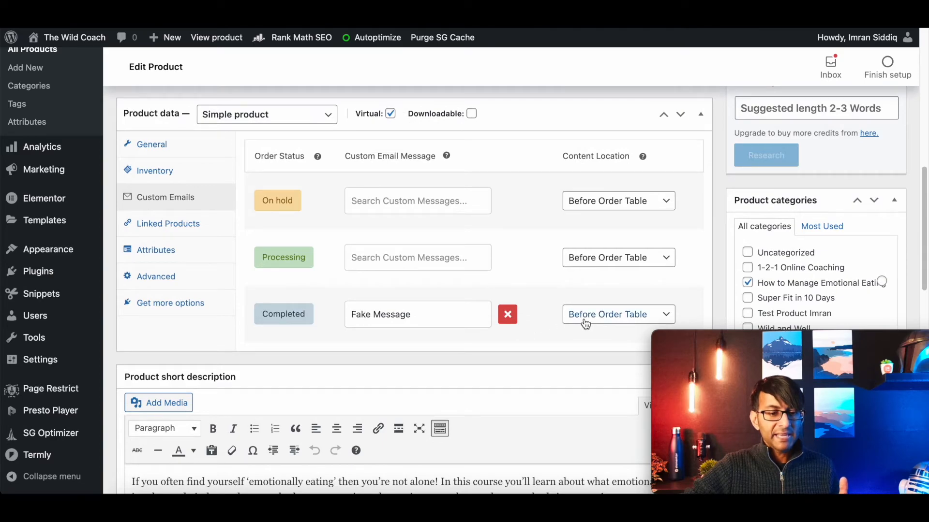
{"action": "left_click", "coordinate": [618, 315]}
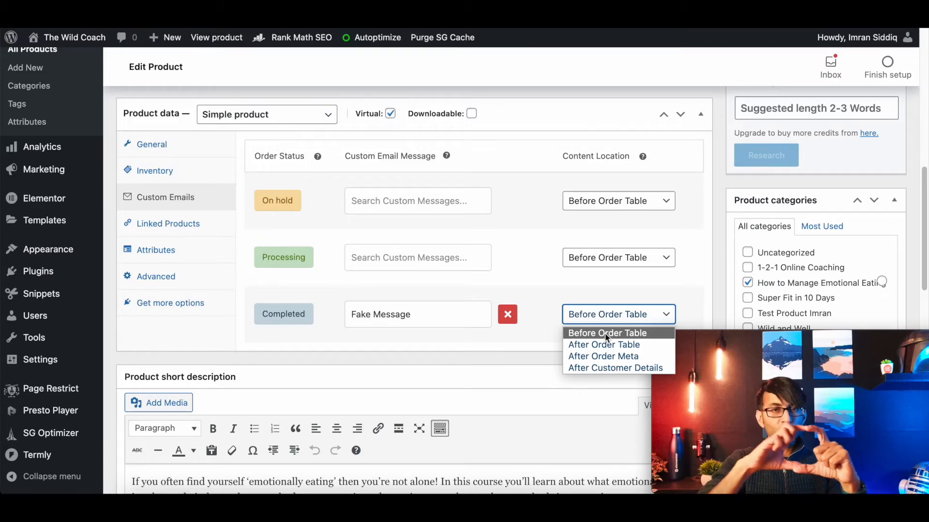
{"action": "mouse_move", "coordinate": [615, 368]}
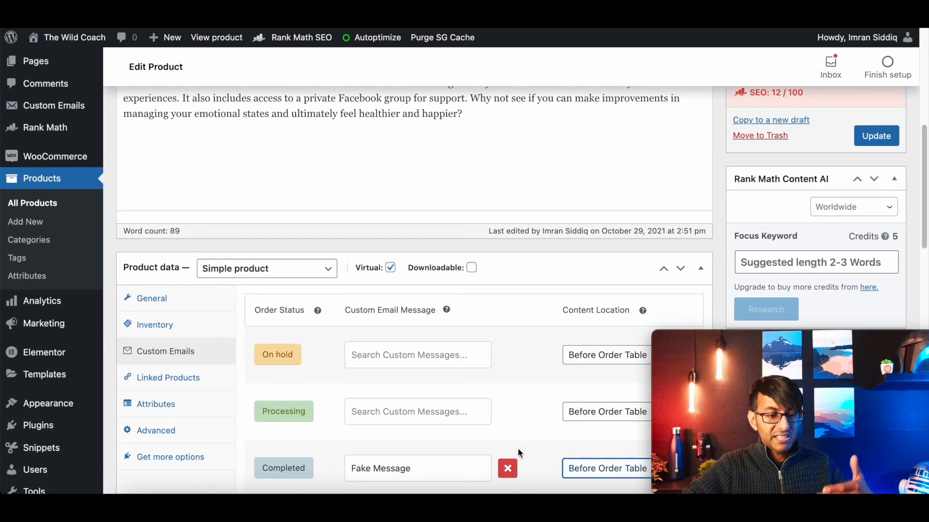
{"action": "mouse_move", "coordinate": [346, 485]}
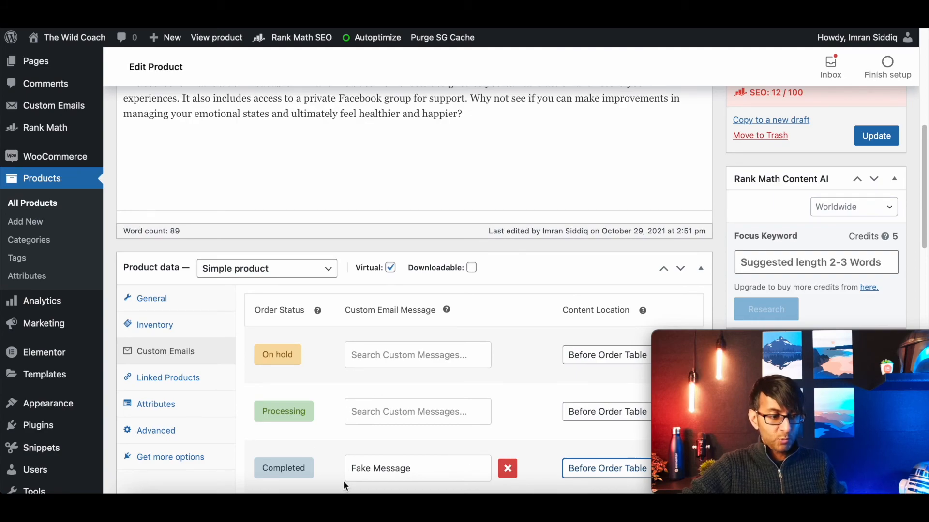